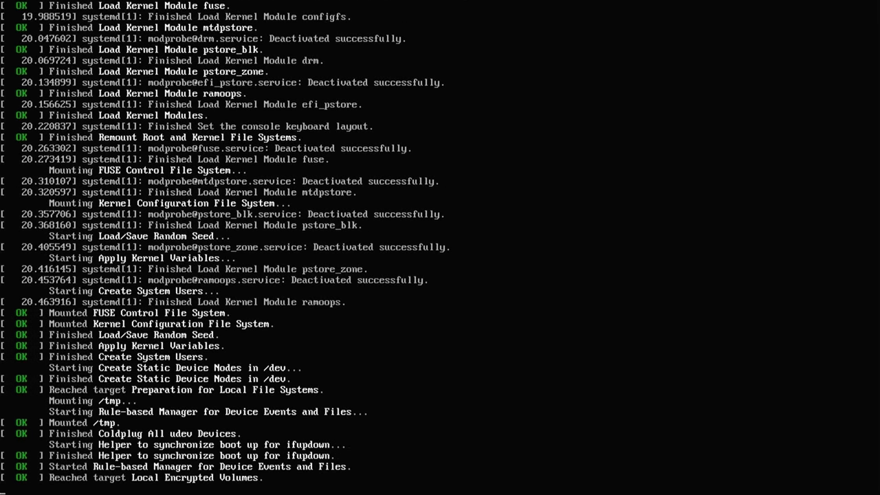
scroll(down, 3)
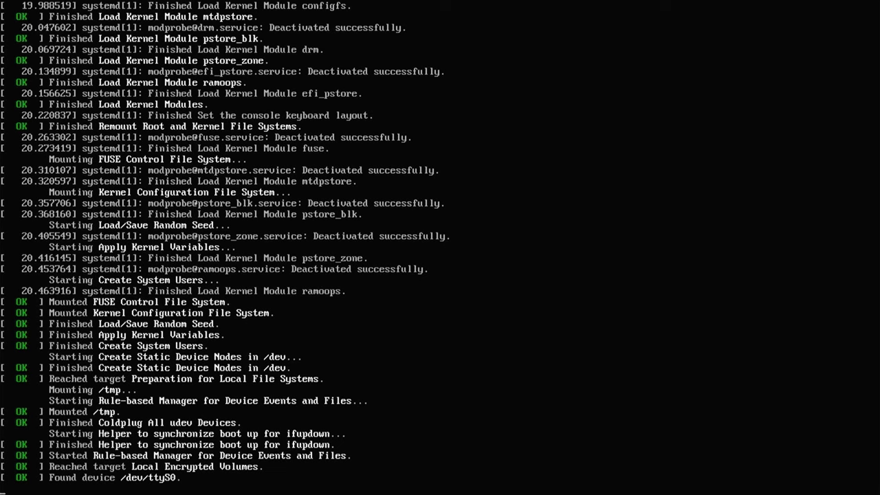
scroll(down, 3)
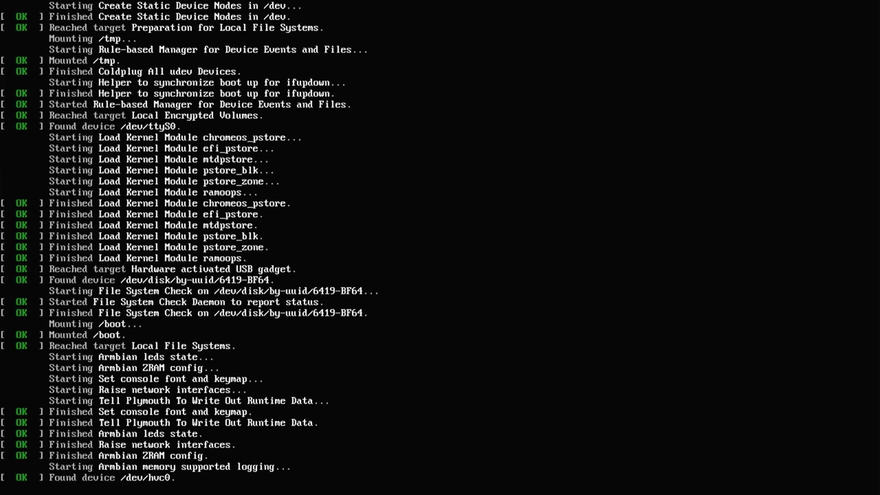
scroll(down, 3)
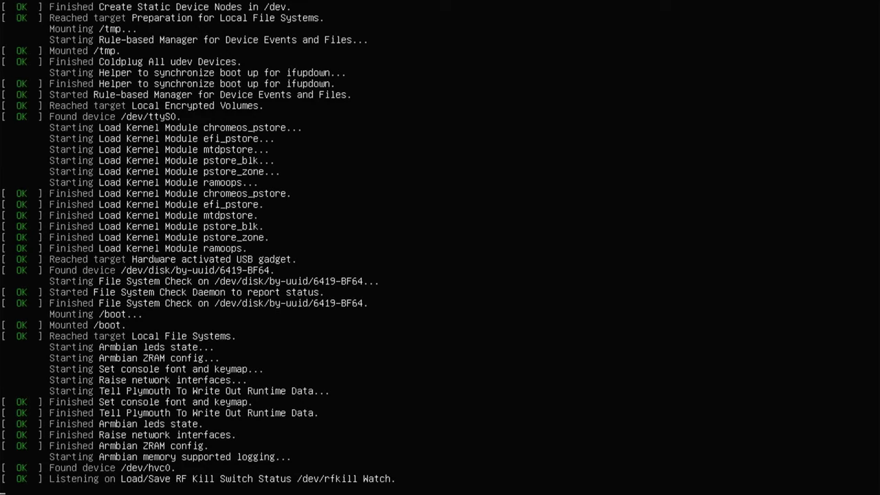
scroll(down, 3)
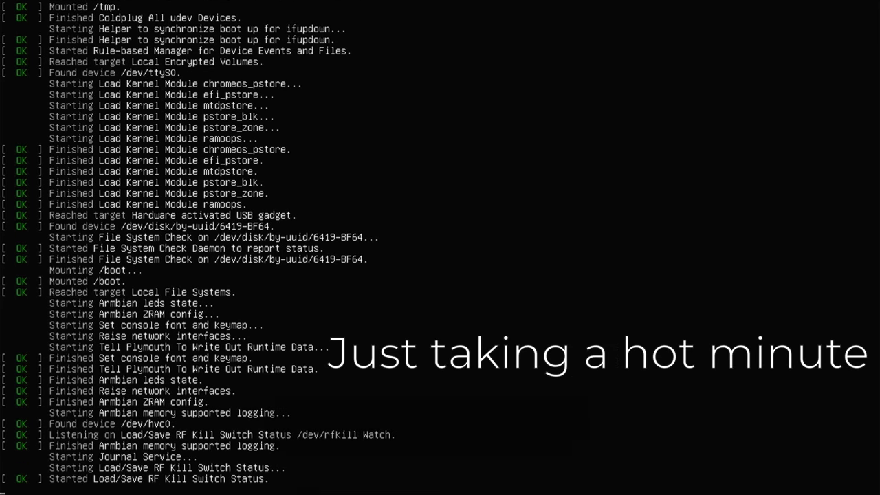
scroll(down, 3)
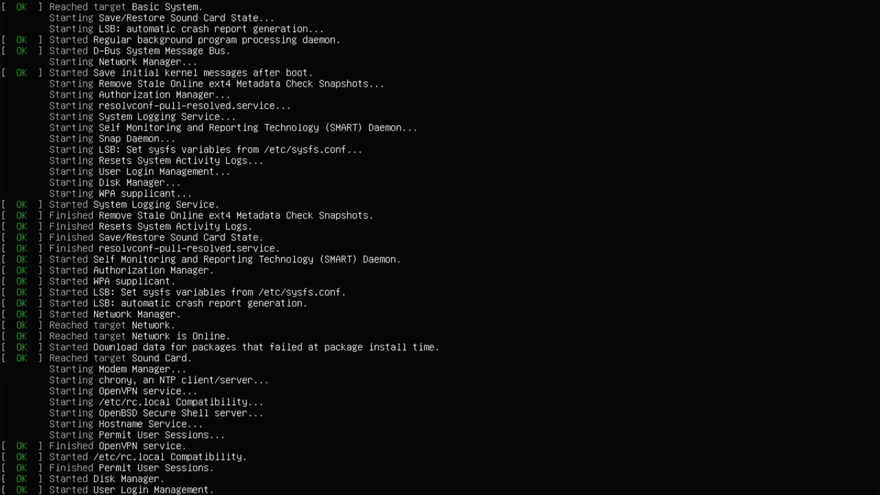
scroll(down, 3)
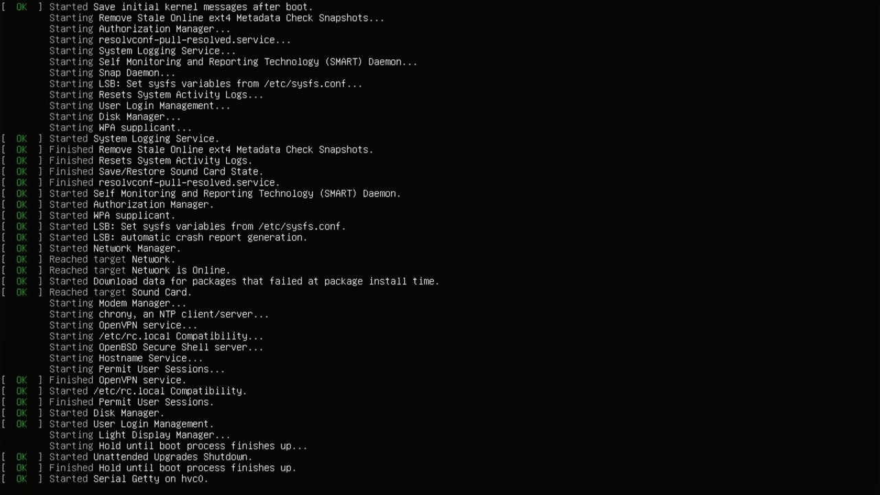
scroll(down, 3)
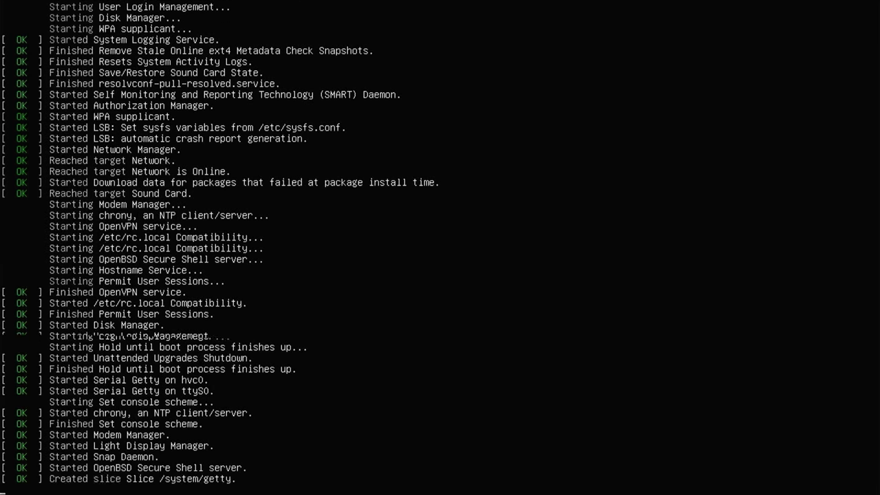